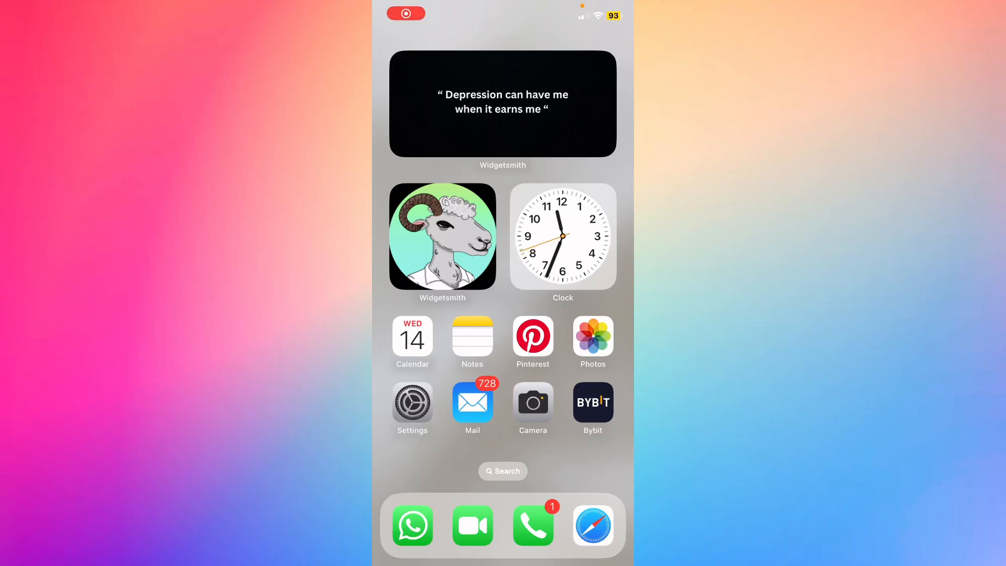
scroll("left", 3)
type("c")
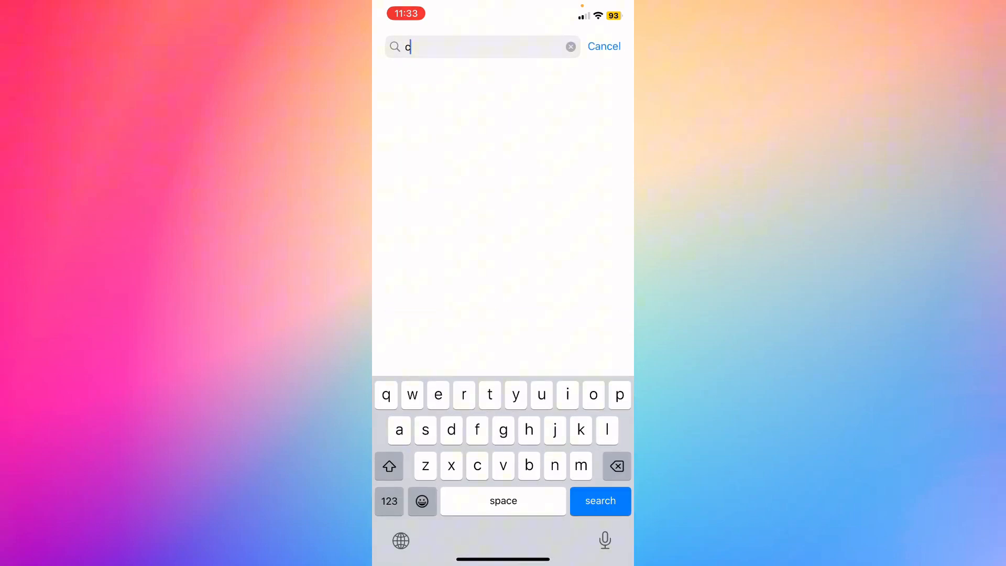
type("rypto.com")
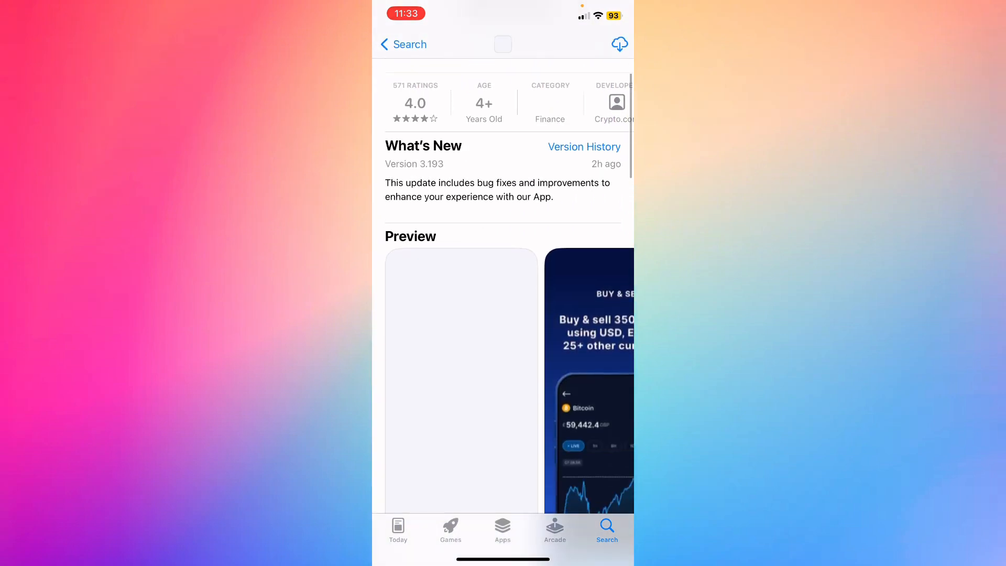
scroll("down", 3)
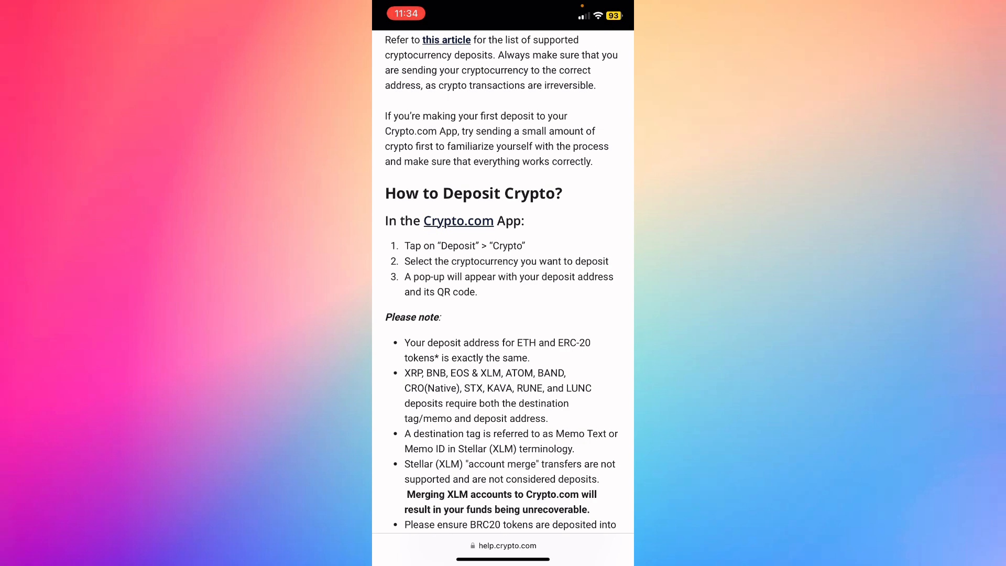
scroll("down", 3)
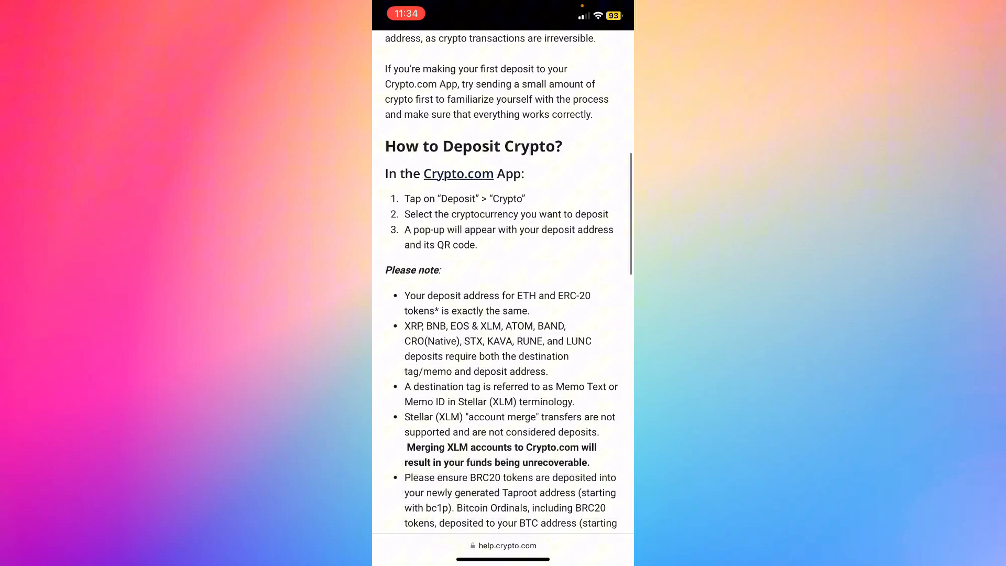
scroll("down", 3)
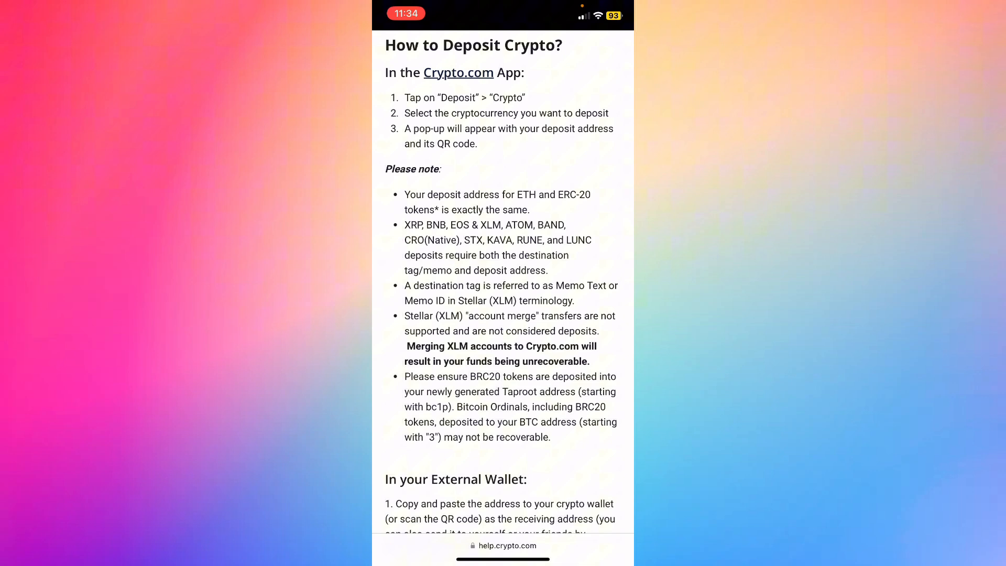
scroll("down", 3)
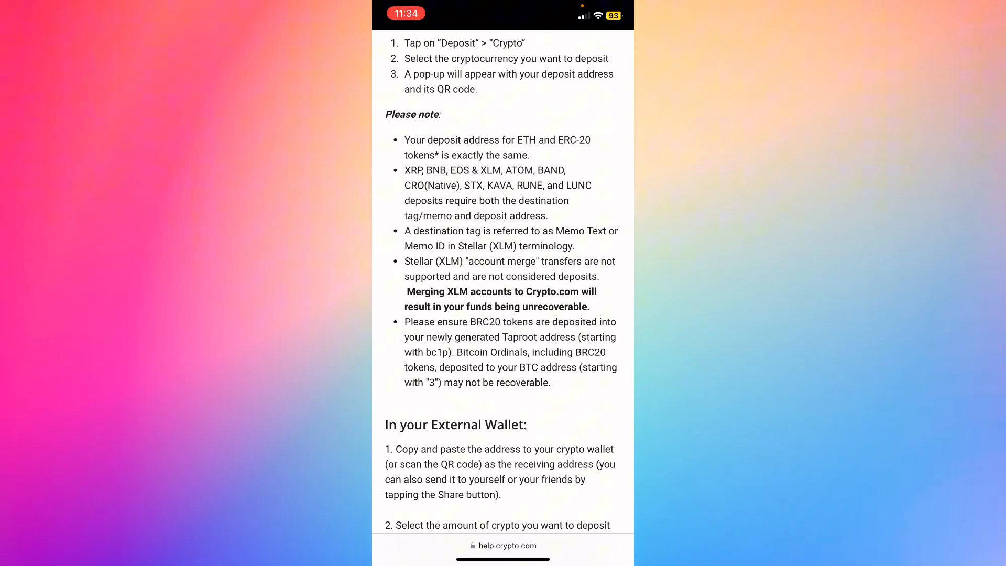
scroll("down", 3)
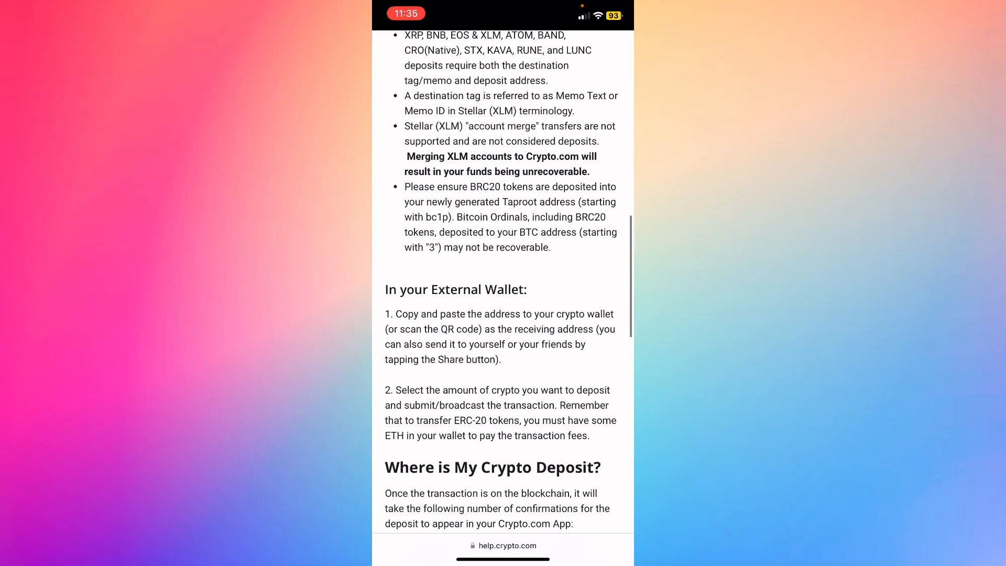
scroll("down", 3)
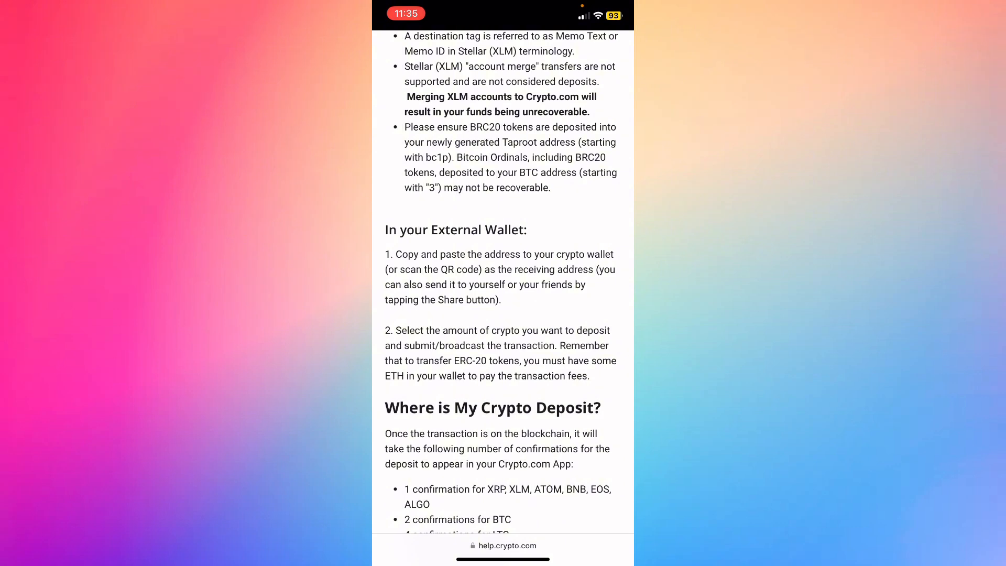
scroll("down", 3)
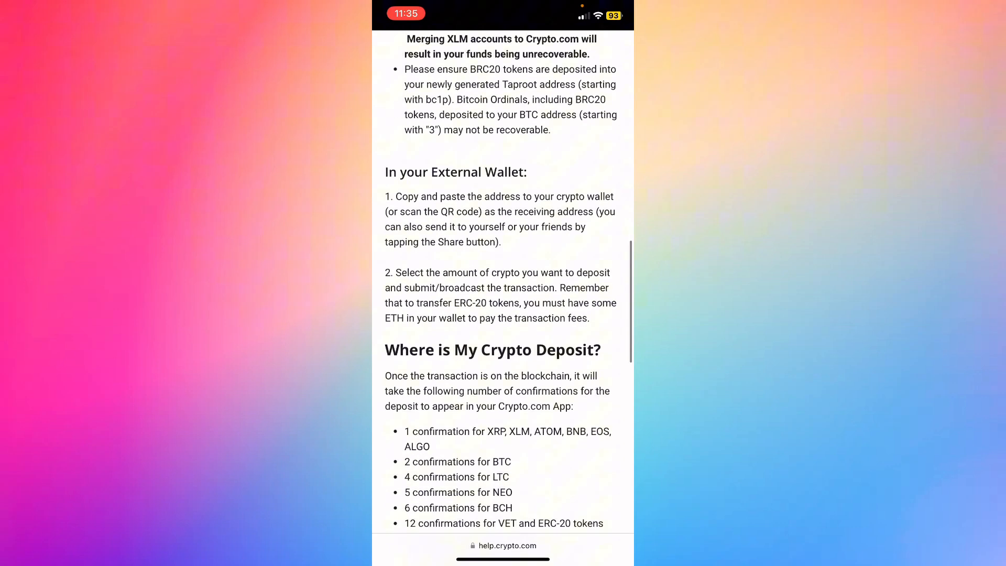
scroll("down", 3)
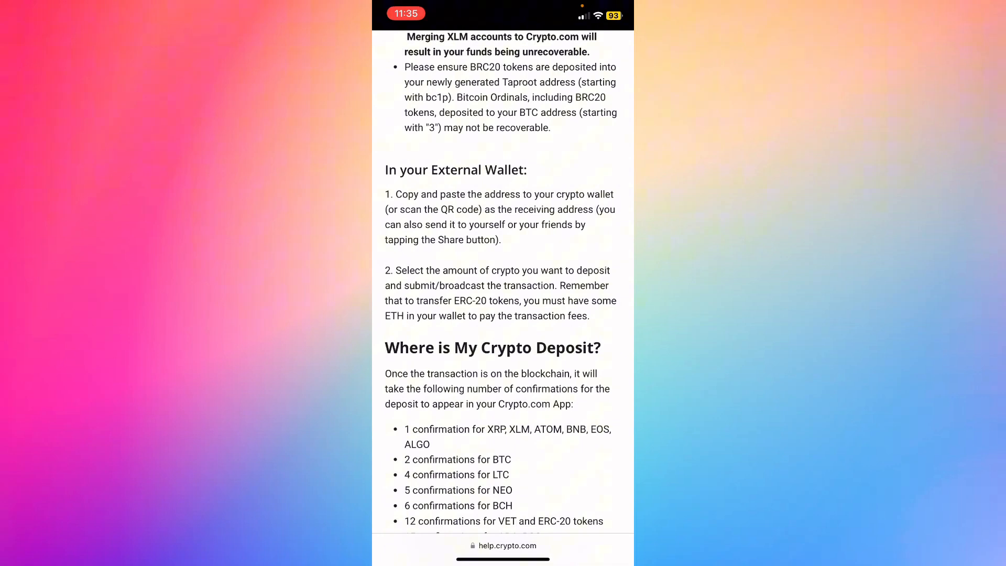
scroll("down", 3)
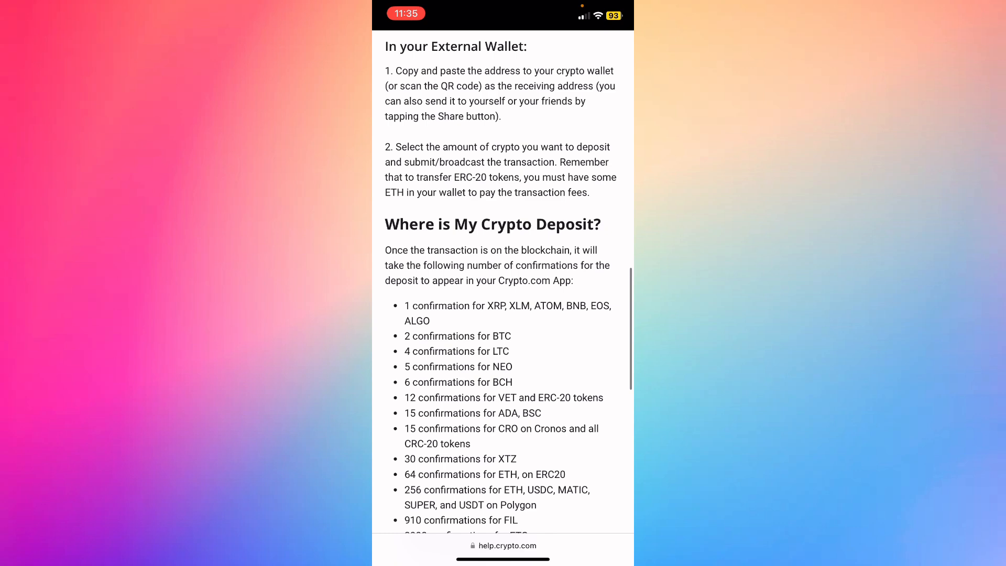
scroll("down", 3)
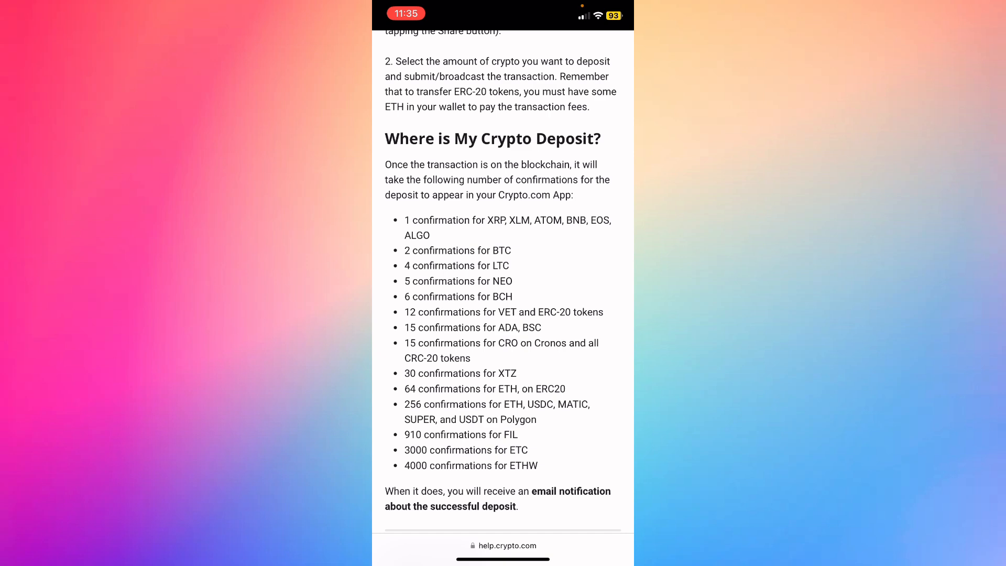
scroll("down", 3)
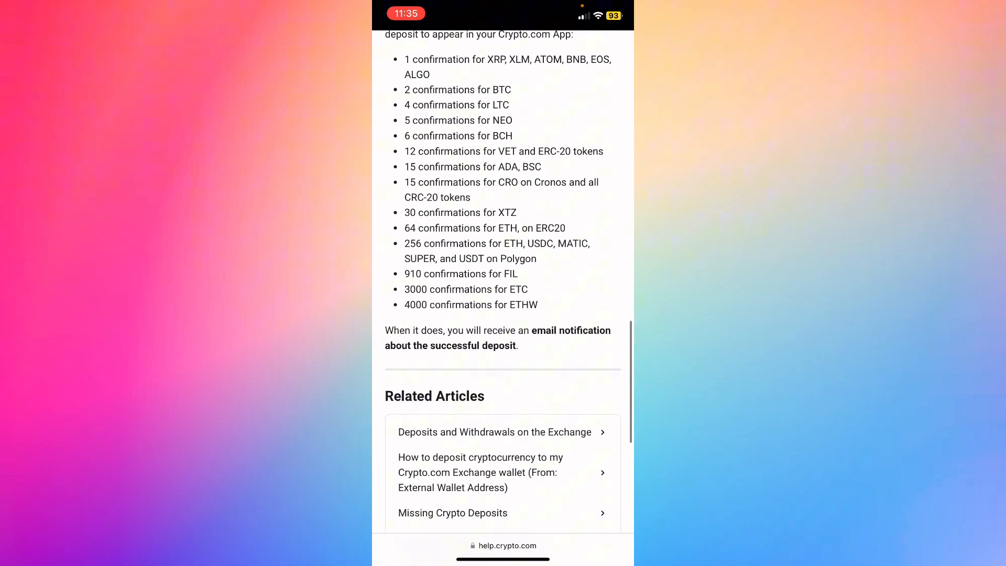
scroll("down", 3)
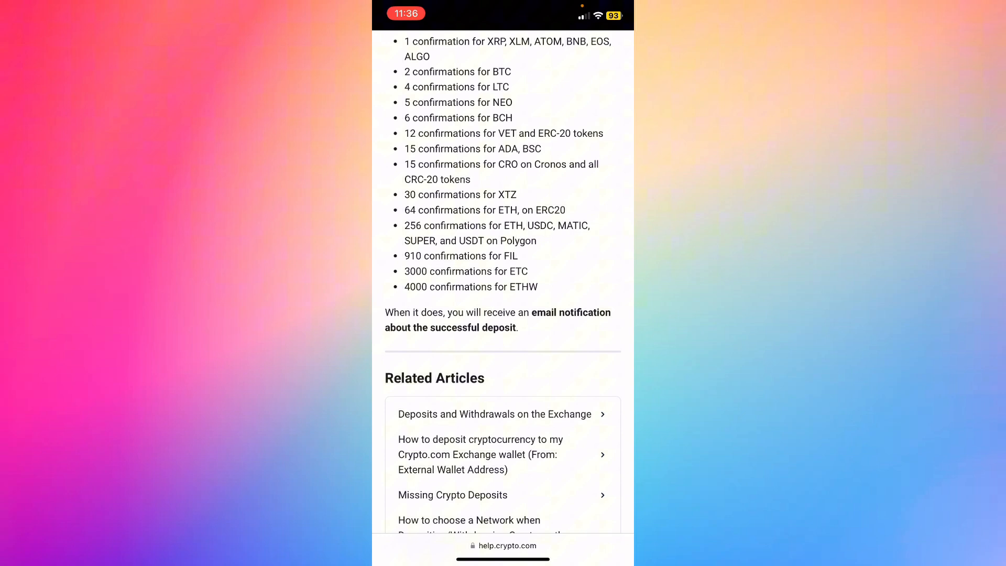
scroll("down", 3)
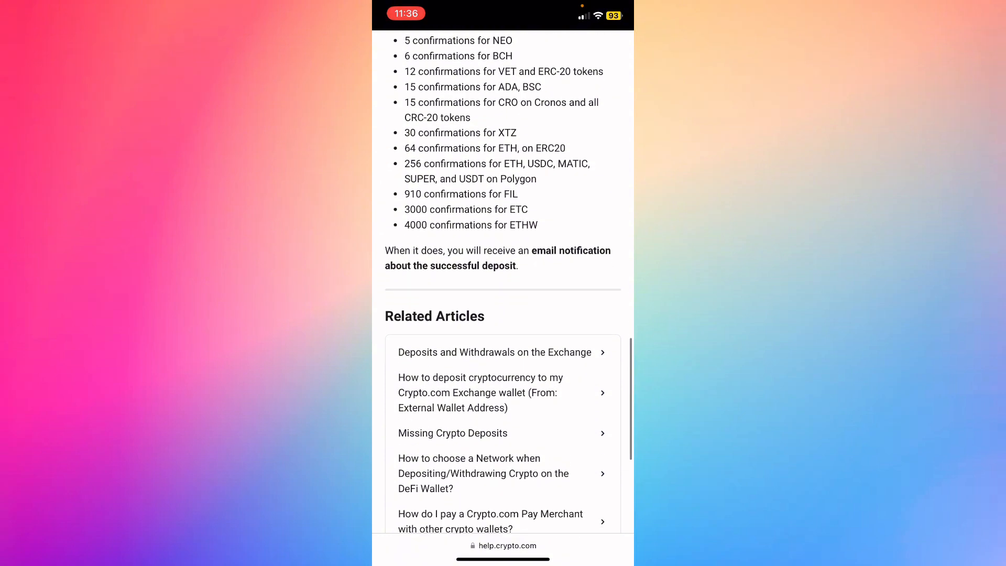
scroll("up", 3)
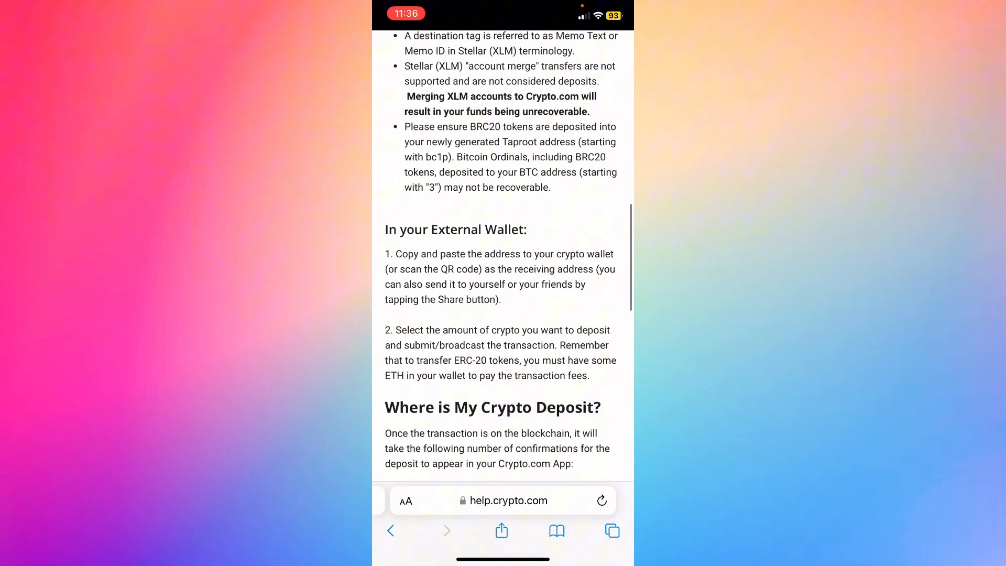